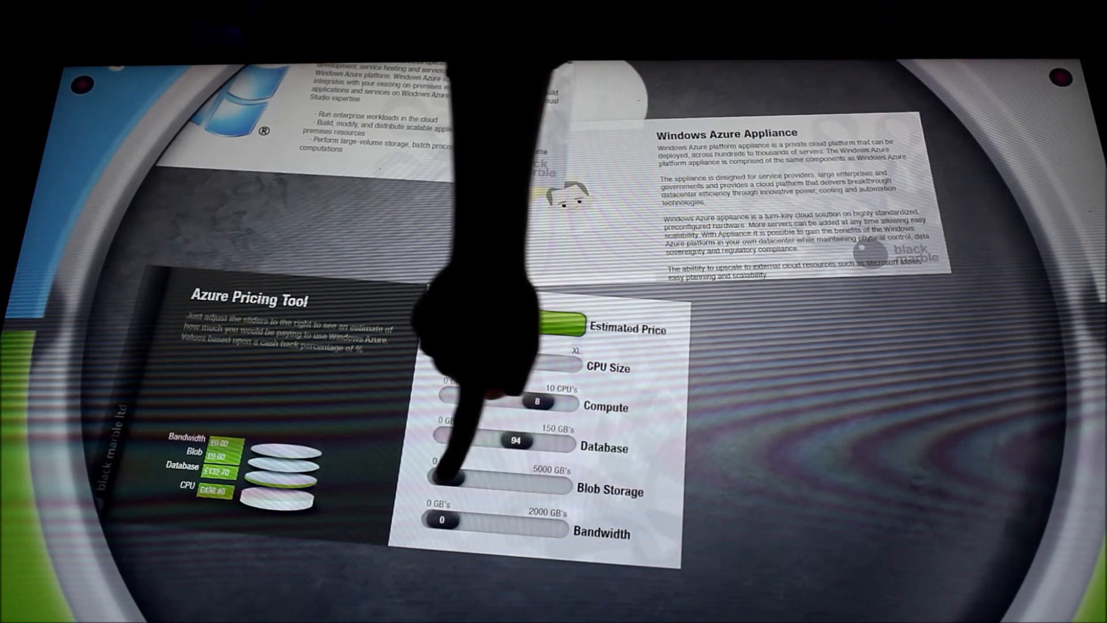
Drag sliders to set blob storage to 5000 GB and database to 105 GB.
{"action": "left_click_drag", "start_coordinate": [452, 478], "coordinate": [557, 486]}
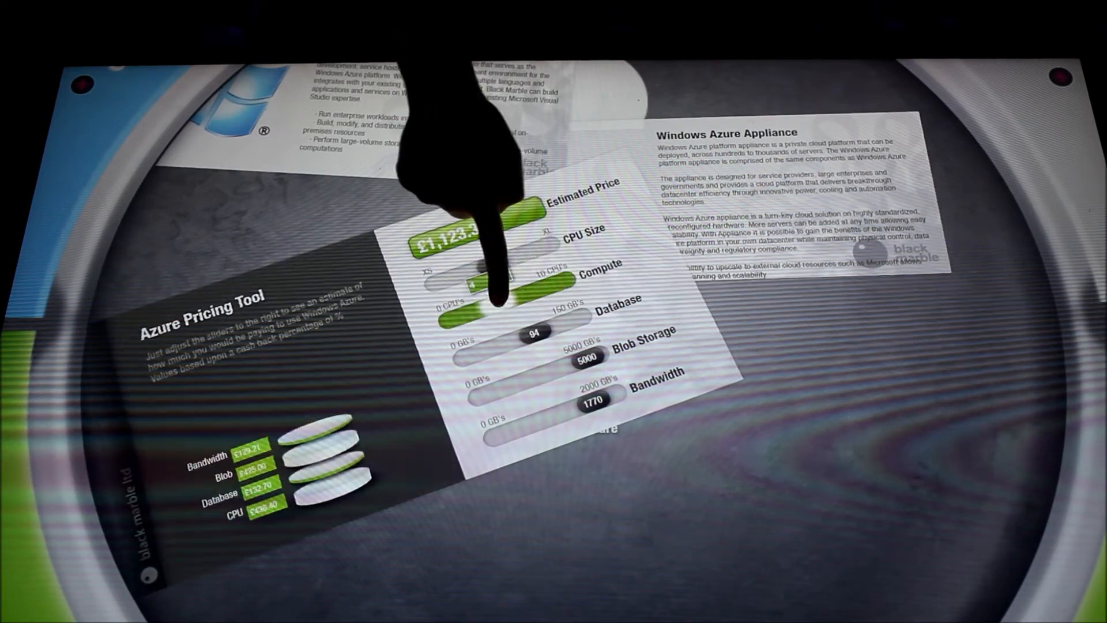
{"action": "left_click_drag", "start_coordinate": [571, 356], "coordinate": [523, 356]}
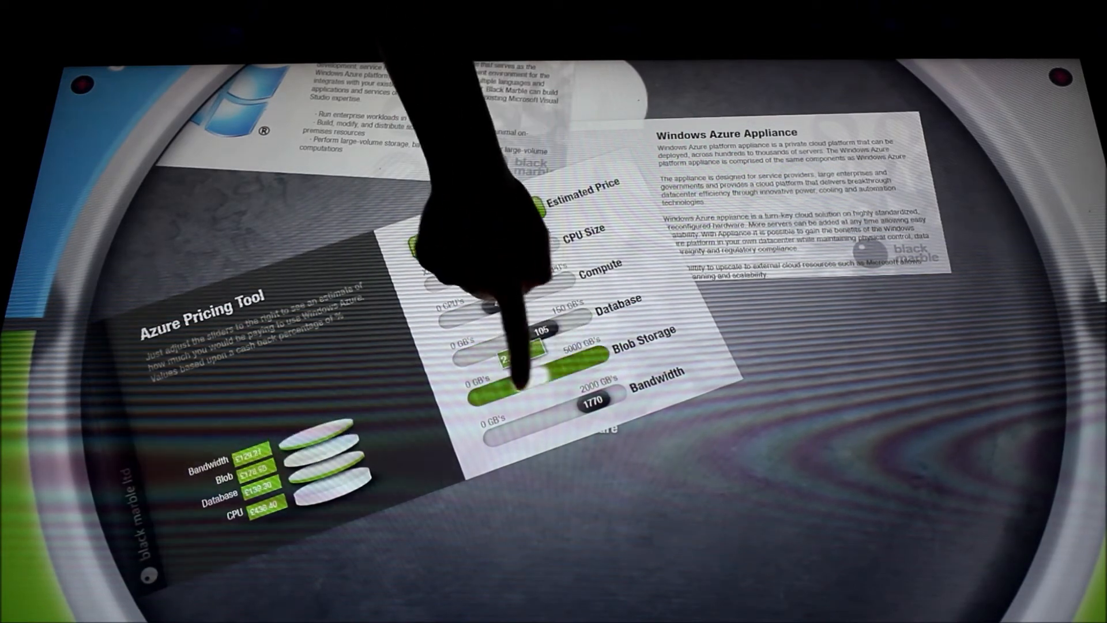